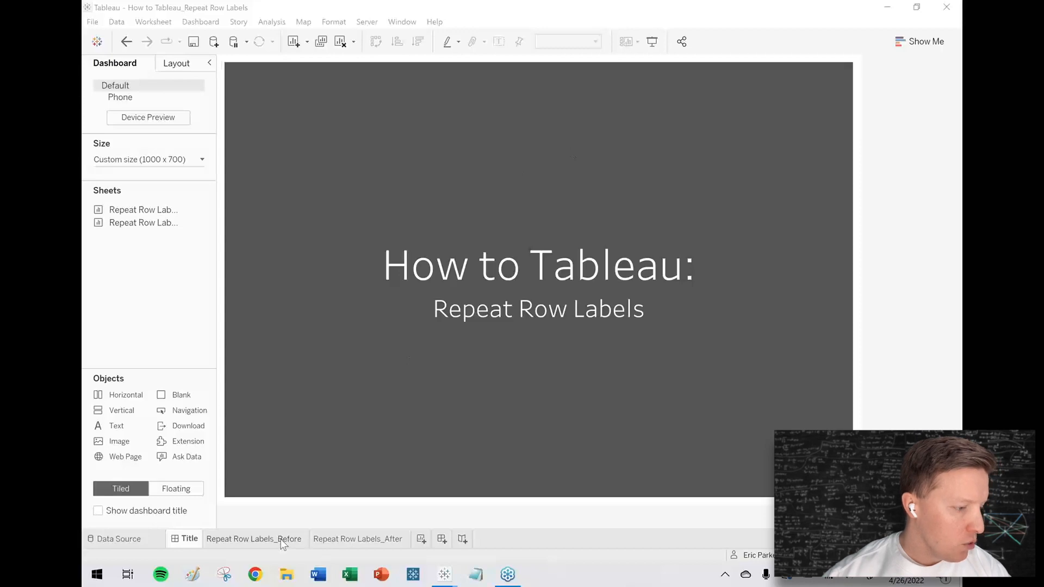
Inspect the spanning 2018 and Q1 labels on the Before sheet, then view the After sheet
click(254, 539)
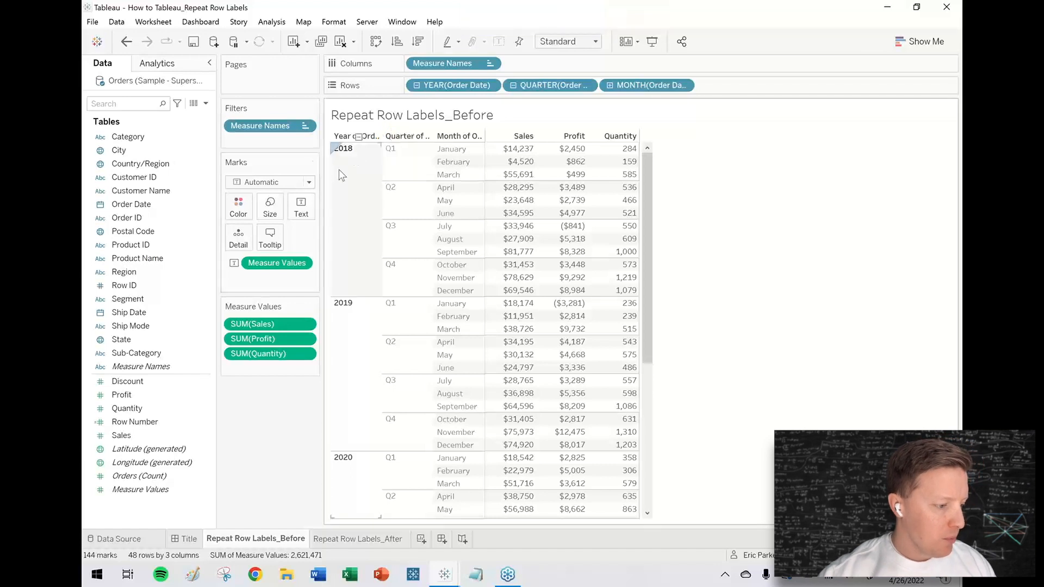
click(343, 148)
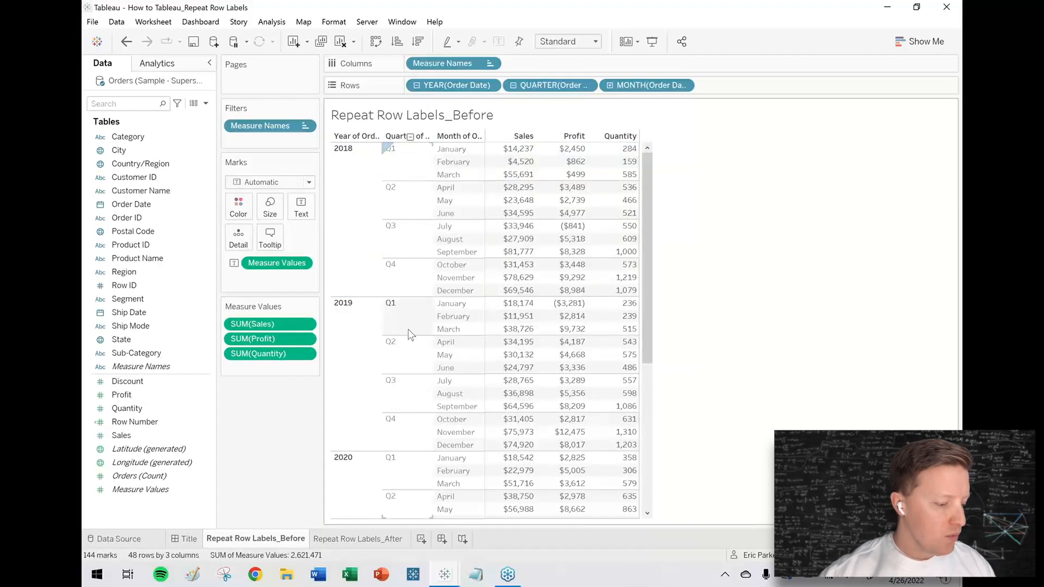
click(358, 539)
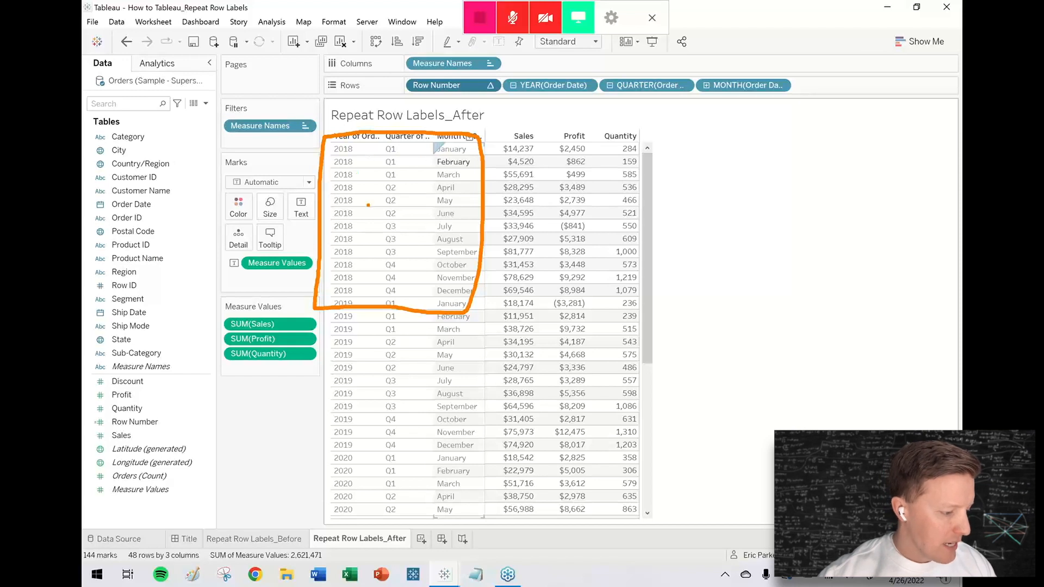
Return to the Before sheet, select the 2018 label, and browse the Worksheet menu
click(254, 539)
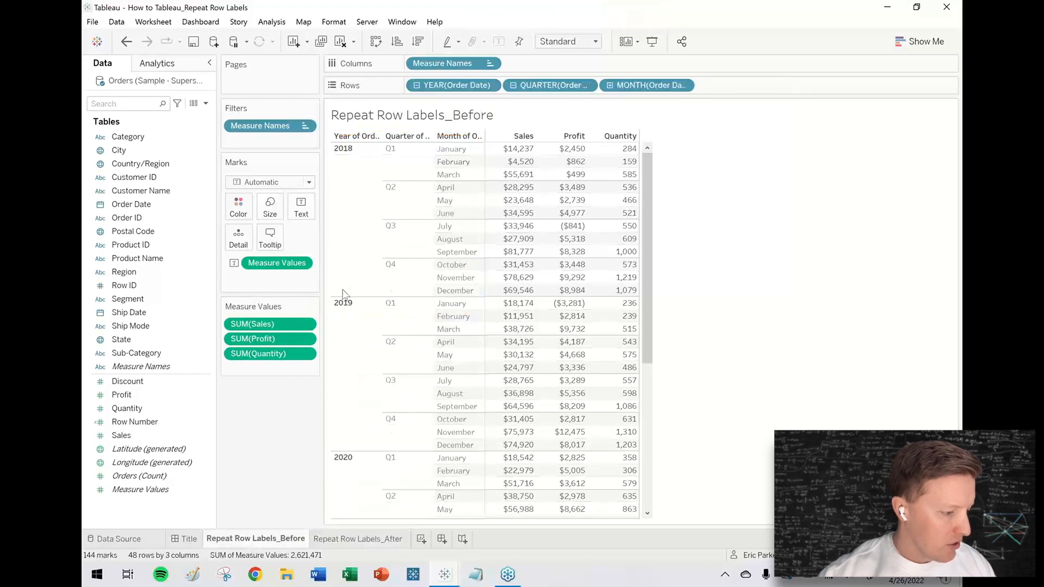
click(343, 148)
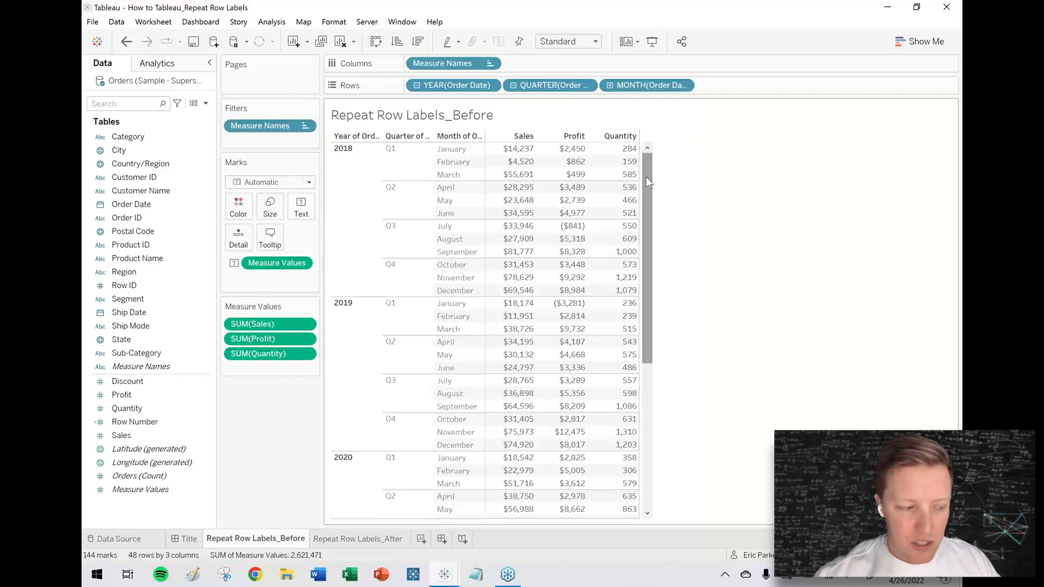
click(152, 22)
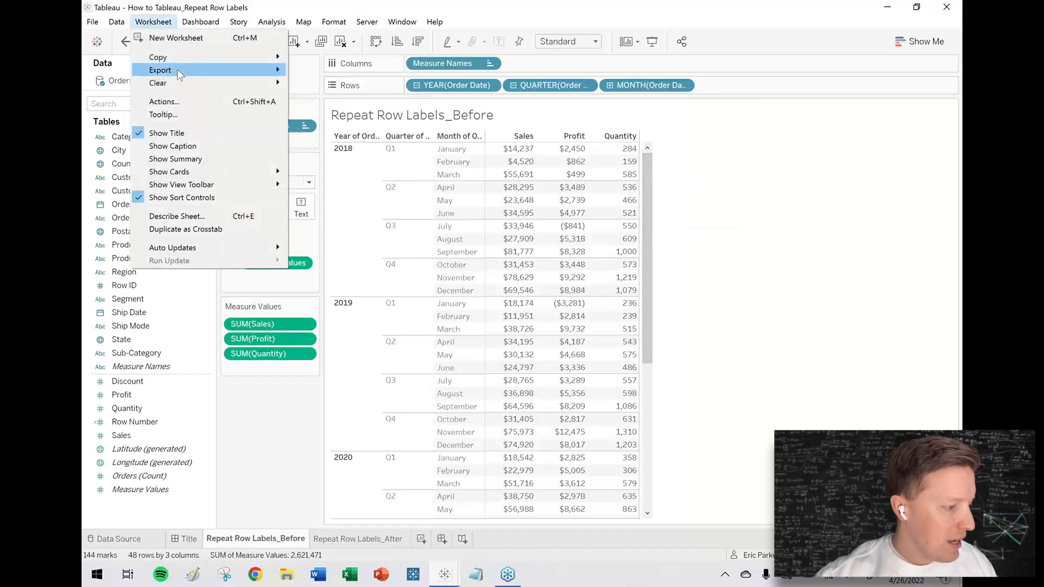
click(159, 70)
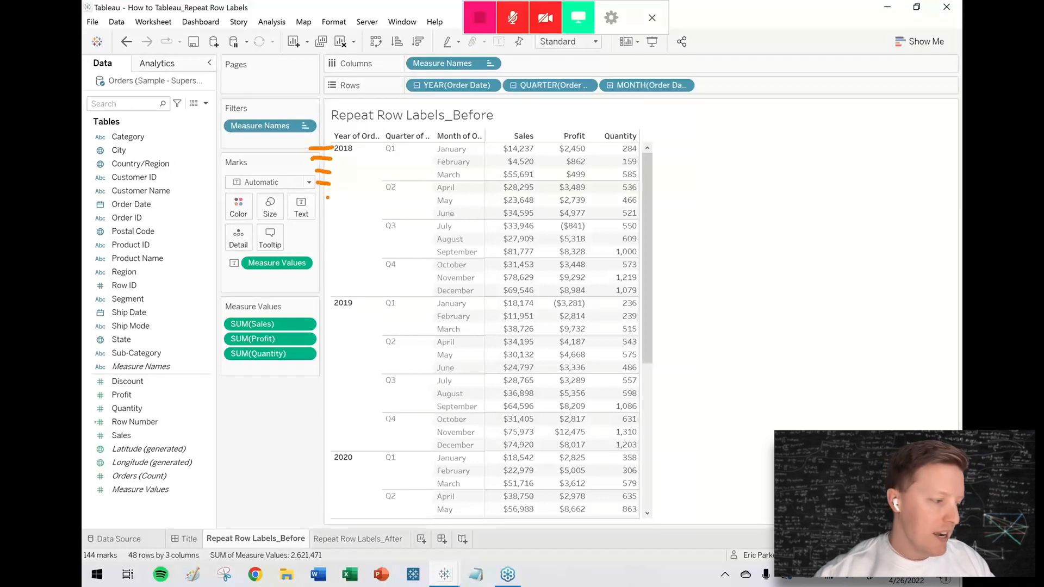
From the Data pane dropdown, create a calculated field named INDEX containing INDEX()
click(206, 103)
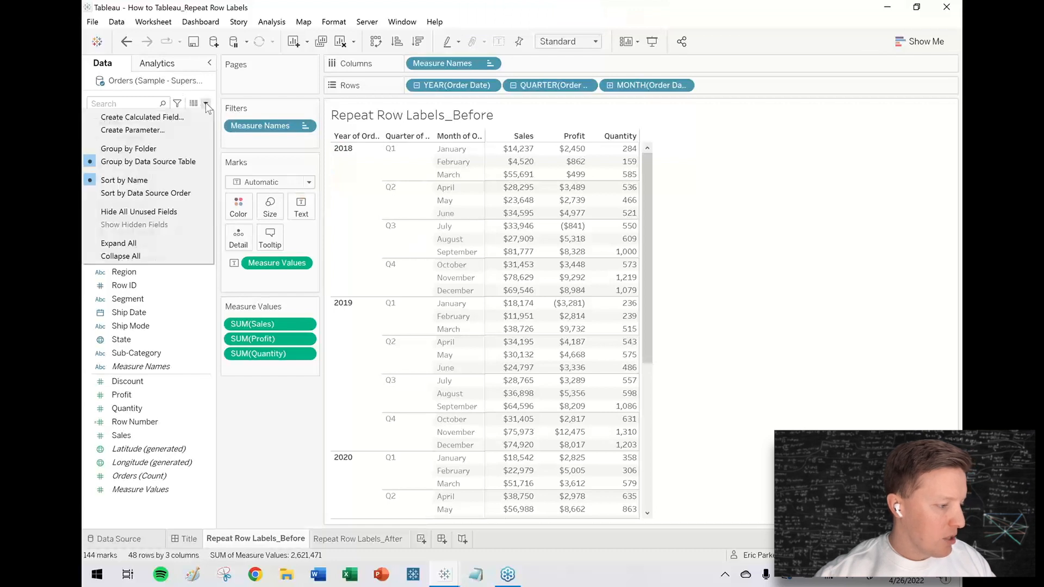
click(142, 117)
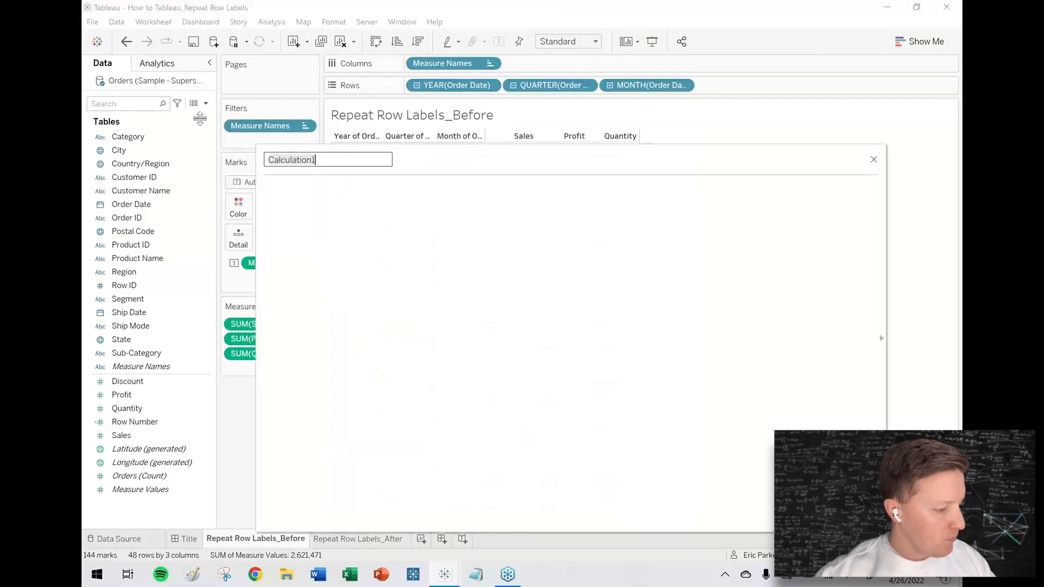
text(INDEX)
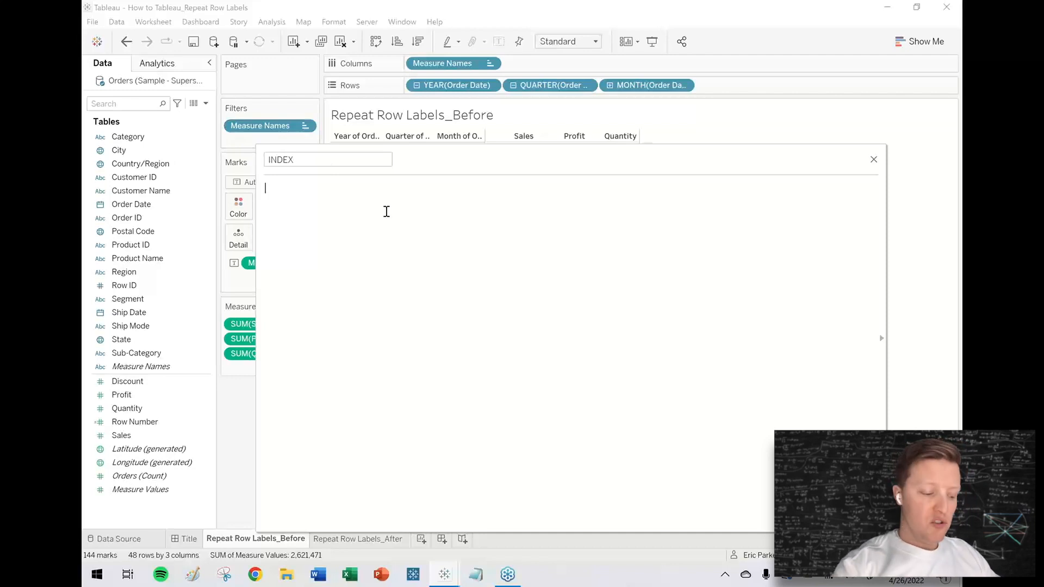
text(INDEX ())
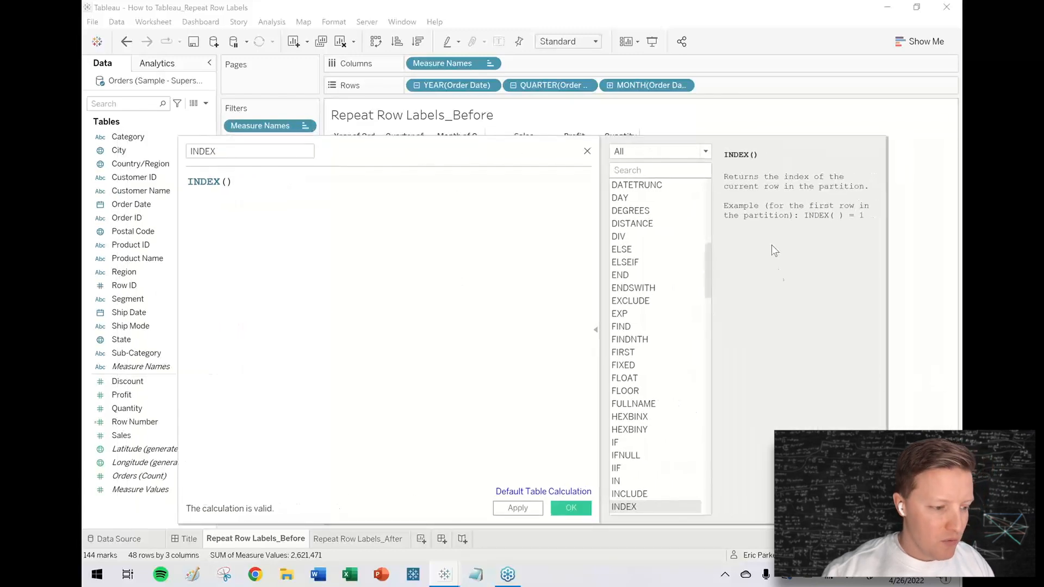
mouse_move(806, 220)
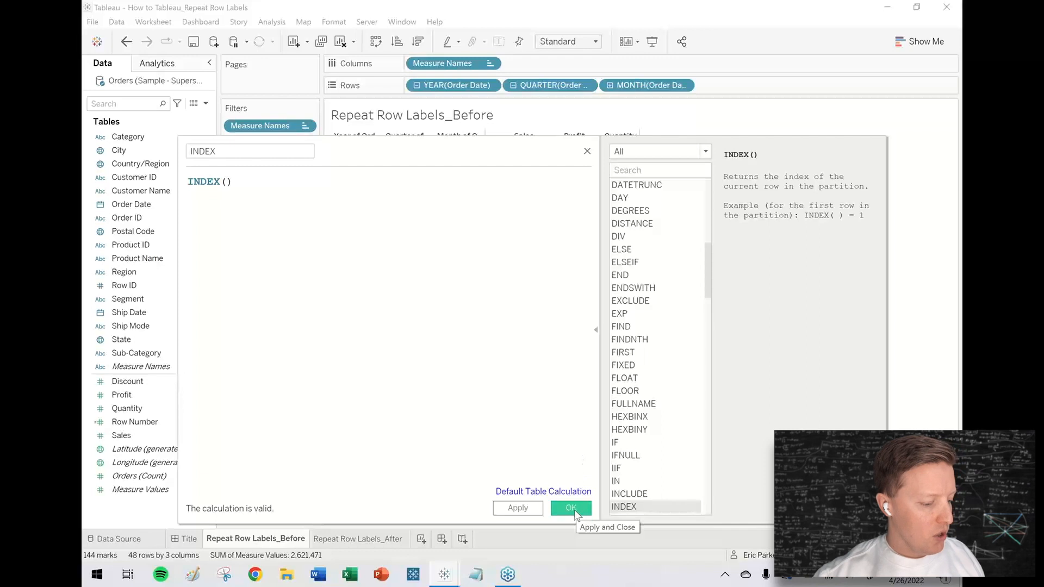
Save the INDEX calculation and place the INDEX field on Rows after Month
click(571, 508)
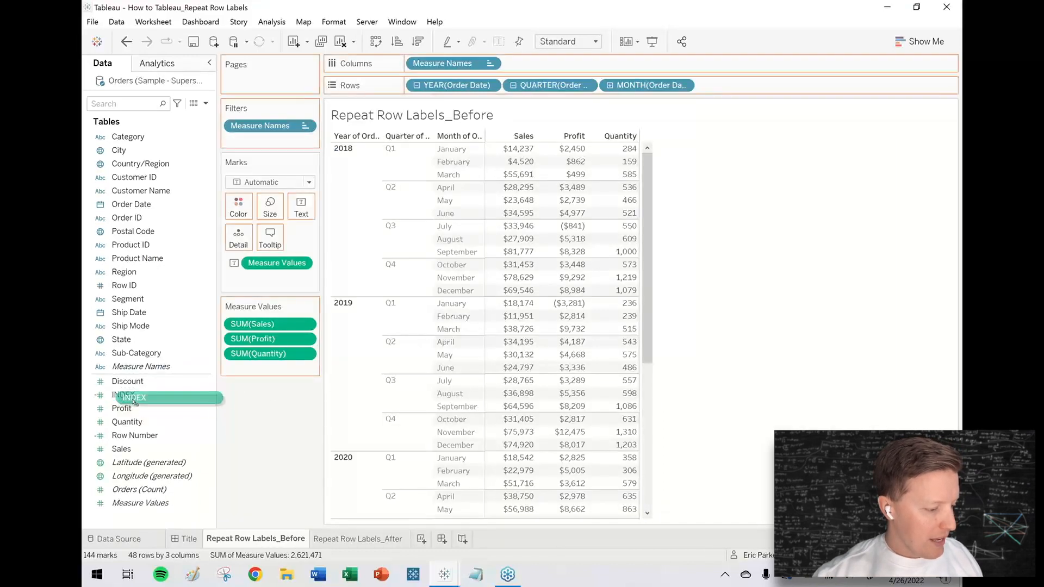
drag(131, 397, 760, 86)
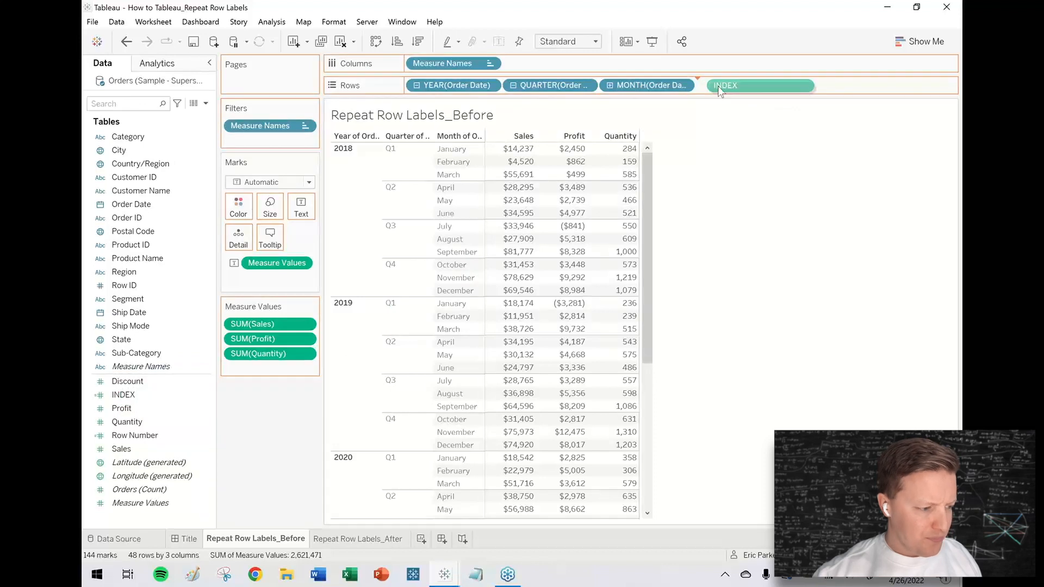
click(725, 85)
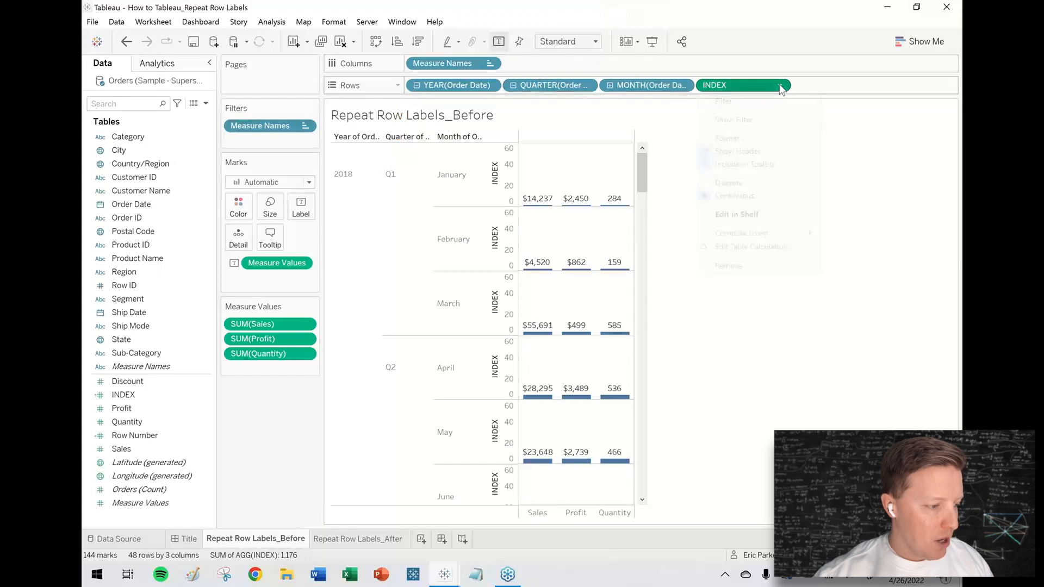
Change the INDEX pill on the Rows shelf to Discrete
click(780, 85)
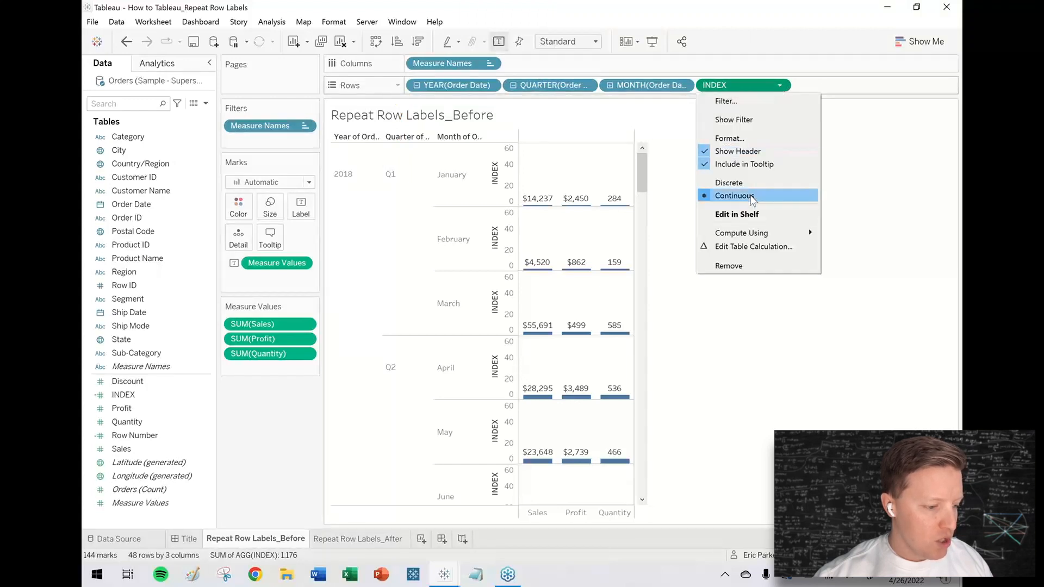
mouse_move(746, 205)
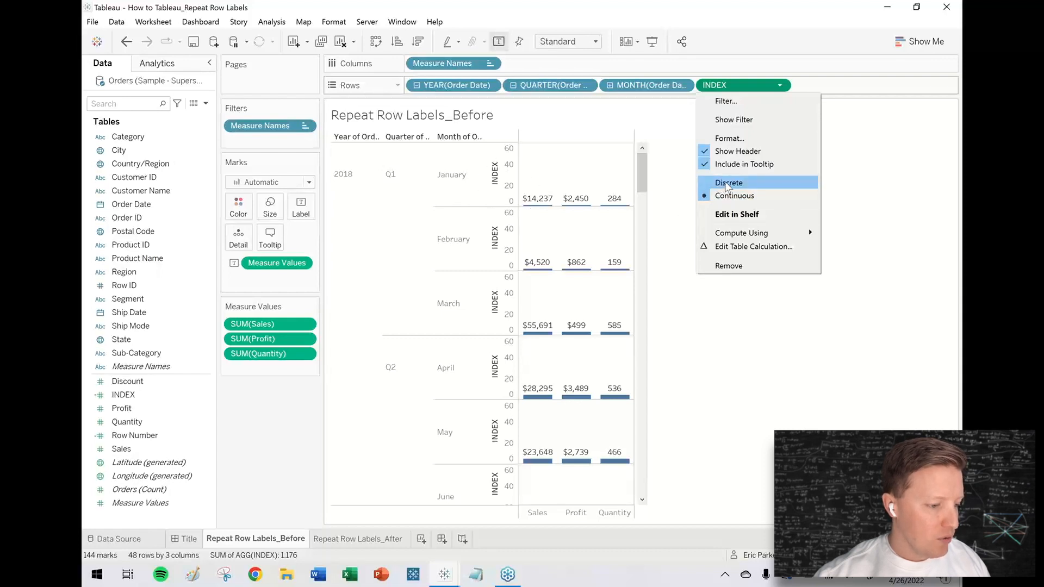
click(729, 182)
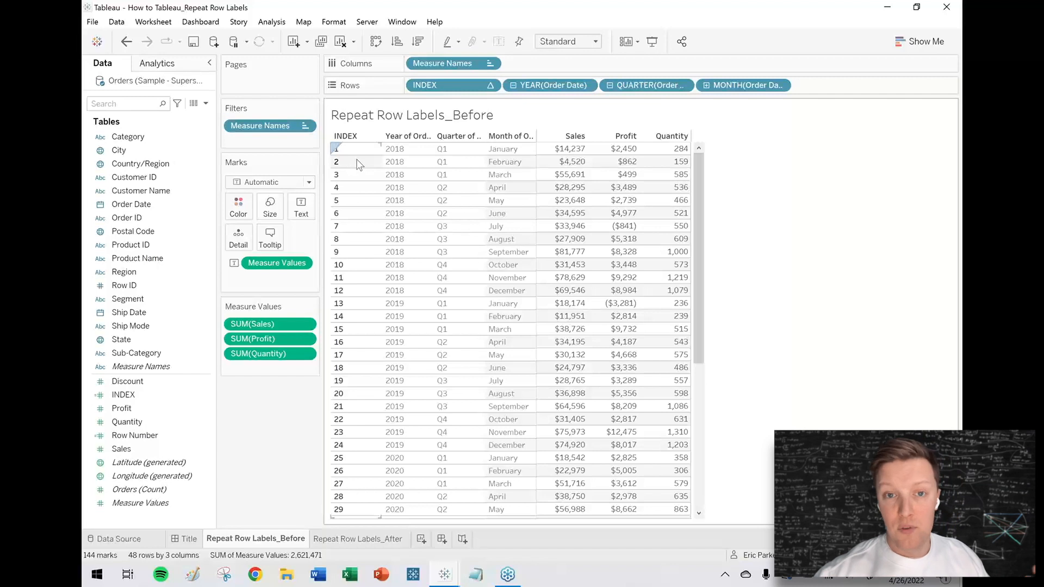
Uncheck Show Header on the INDEX pill to hide its numbers column
click(451, 85)
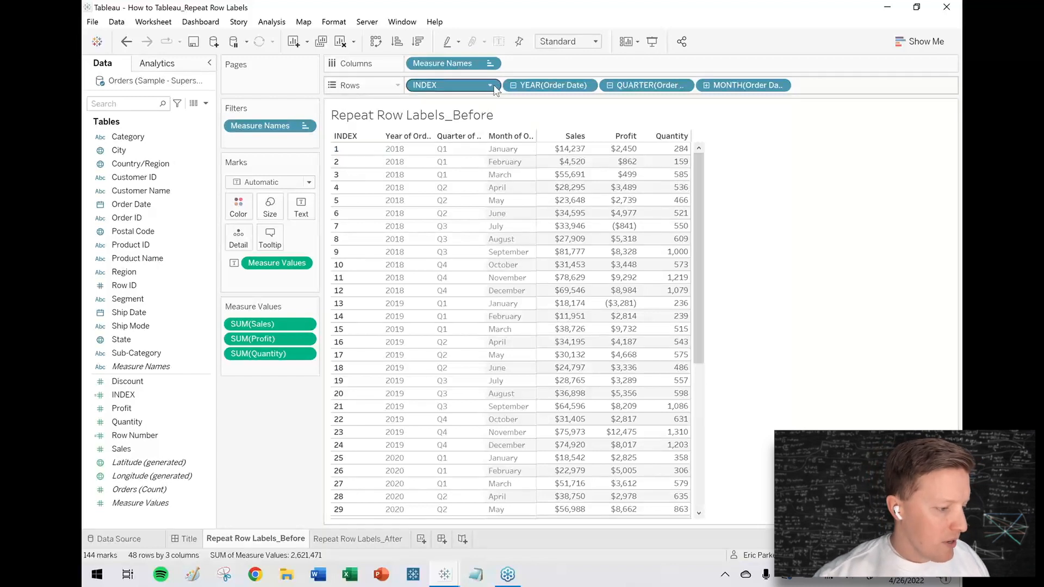
click(492, 85)
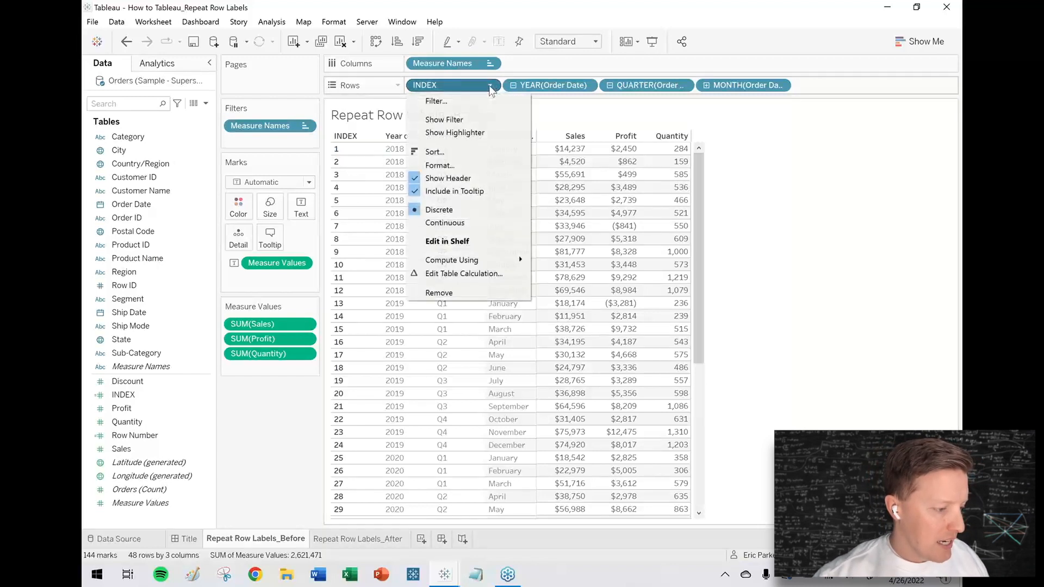
mouse_move(448, 178)
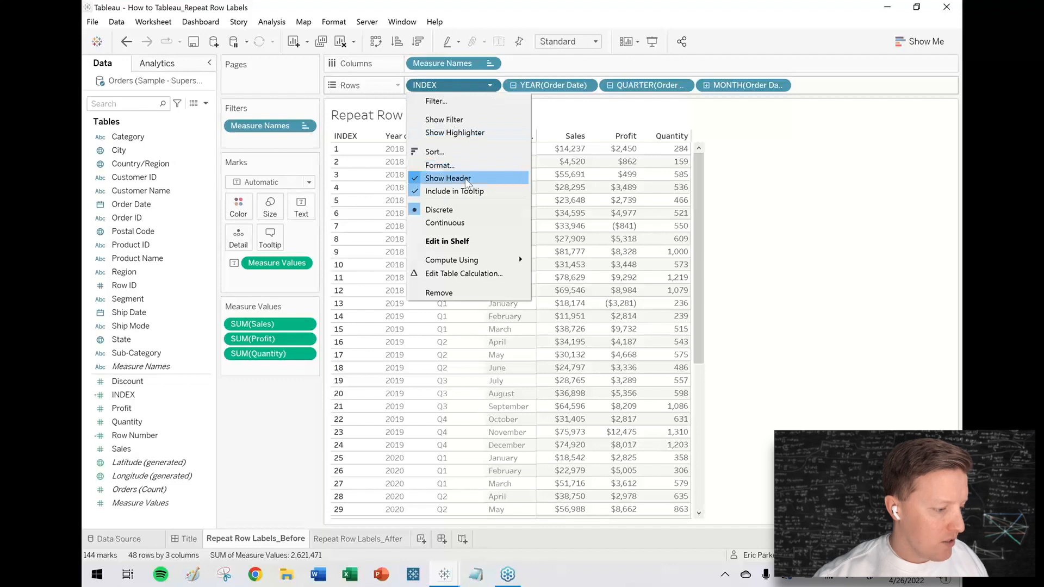
click(447, 177)
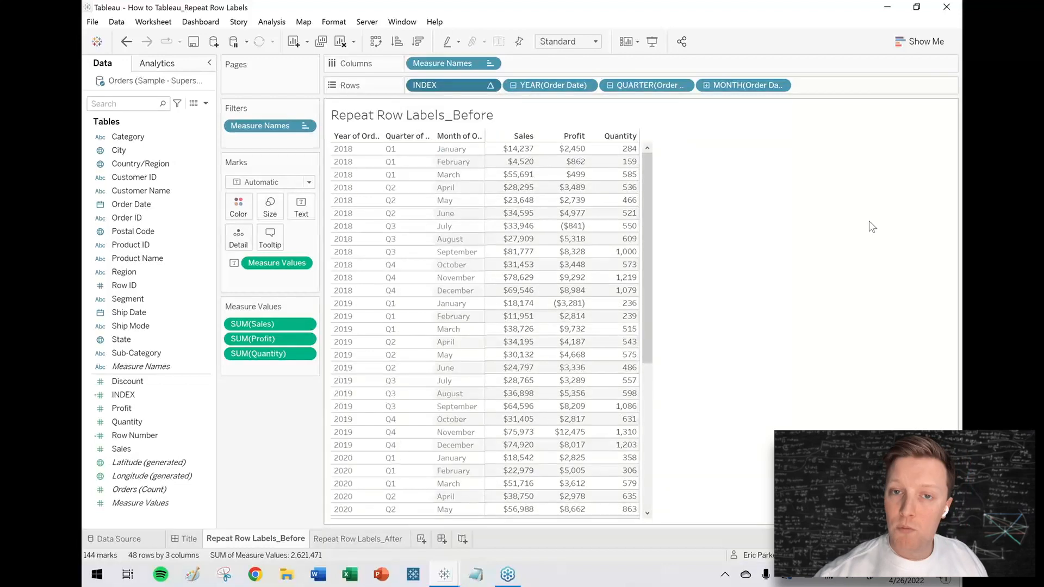